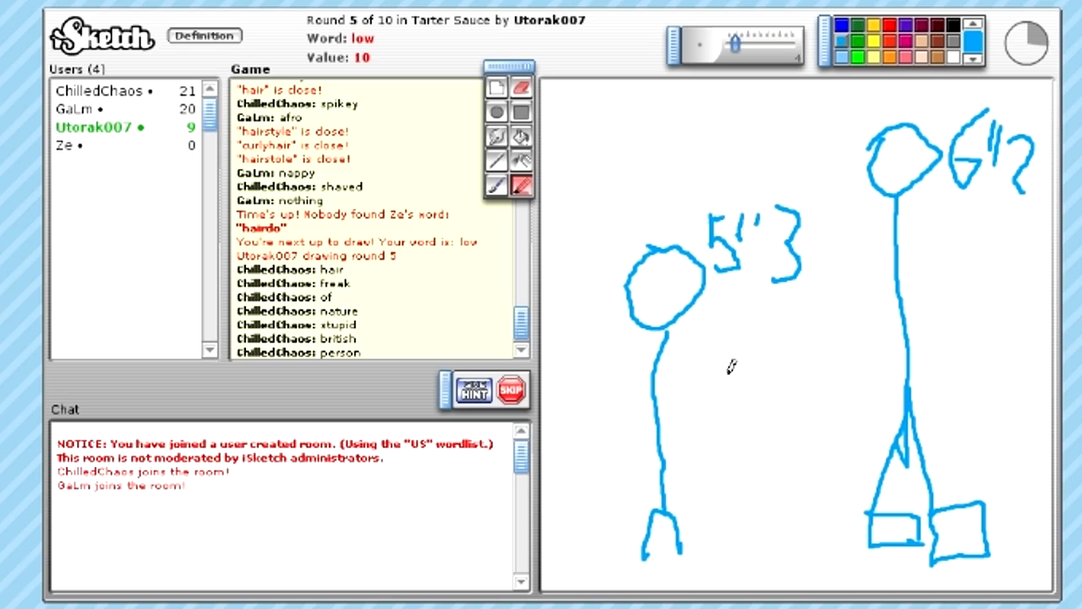
Step: Add a stroke to the short-versus-tall stick-figure sketch as round 5 runs out
{"action": "left_click_drag", "start_coordinate": [592, 211], "coordinate": [676, 216]}
{"action": "type", "text": "styl"}
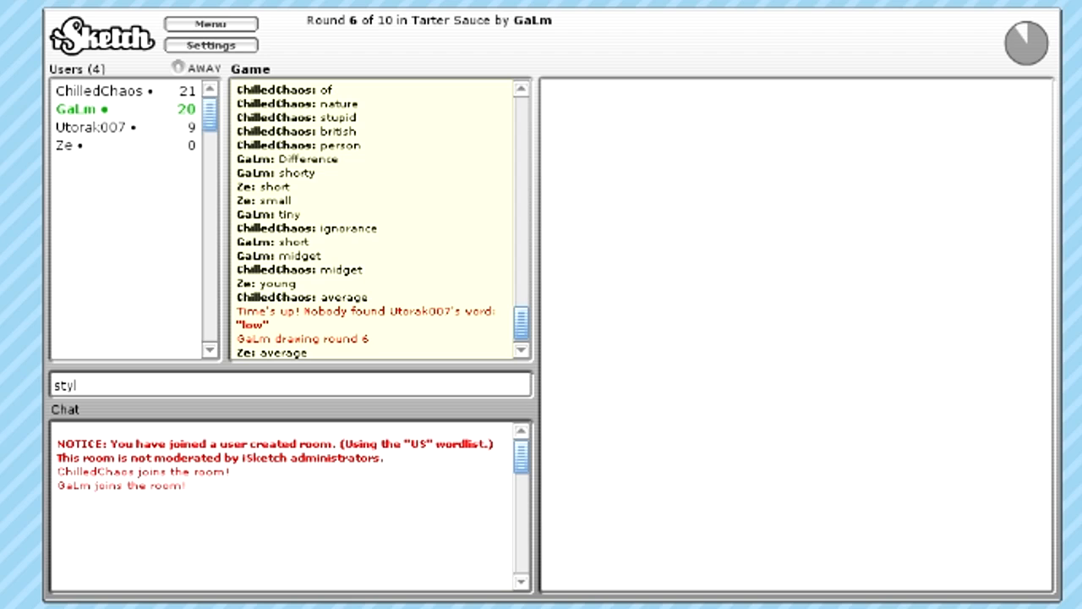
Step: Follow the lonely stick-figure drawing in round 6 until 'alone' is guessed
{"action": "left_click_drag", "start_coordinate": [964, 359], "coordinate": [964, 389]}
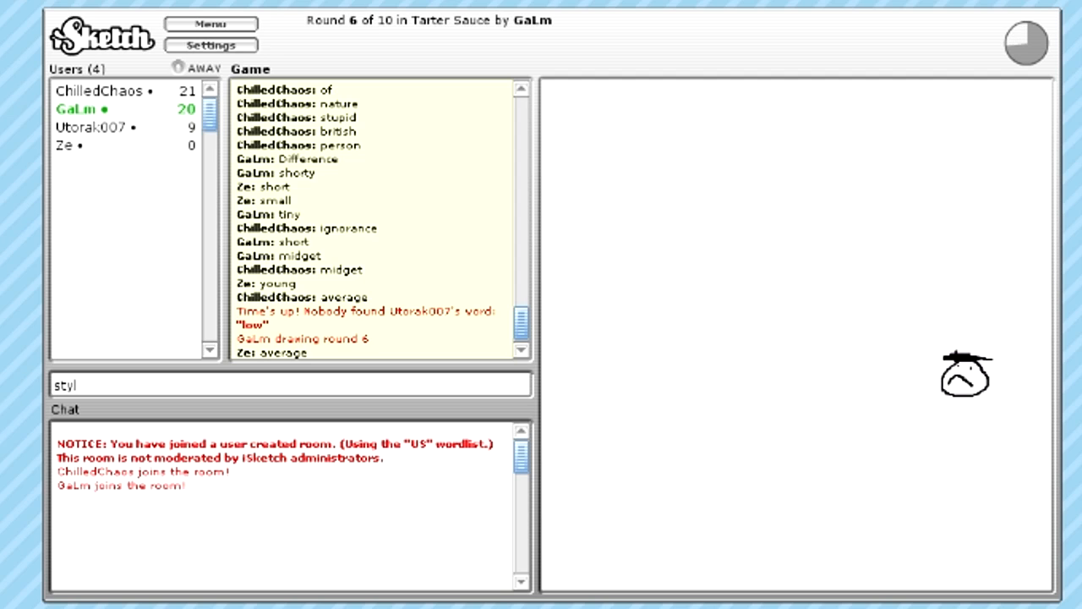
{"action": "left_click_drag", "start_coordinate": [955, 389], "coordinate": [943, 524]}
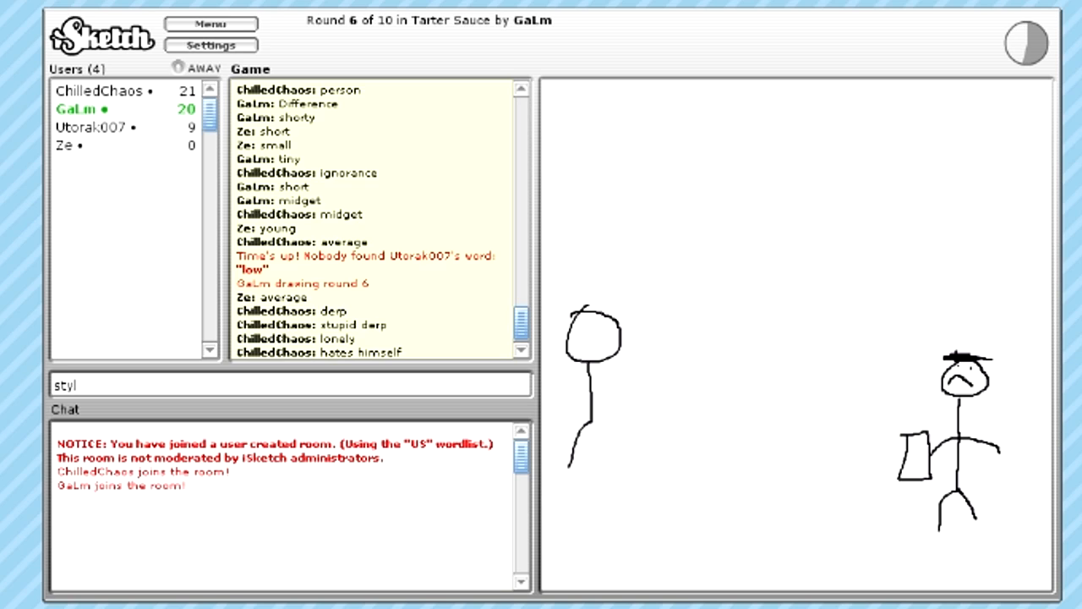
{"action": "scroll", "scroll_direction": "down", "scroll_amount": 3}
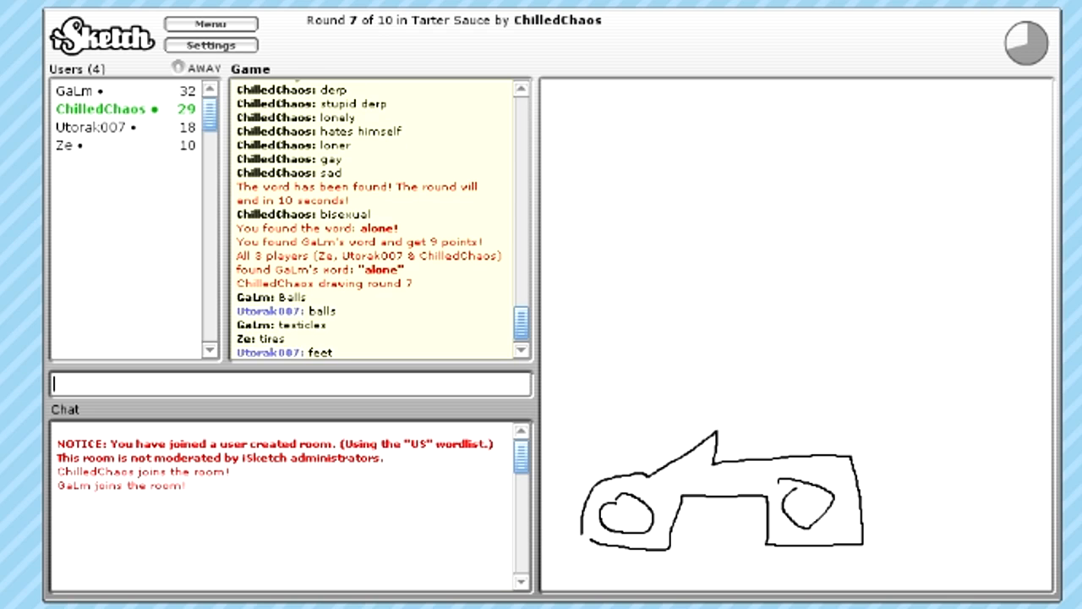
Step: Enter guesses for the car sketch until 'furious' scores 10 points
{"action": "type", "text": "s"}
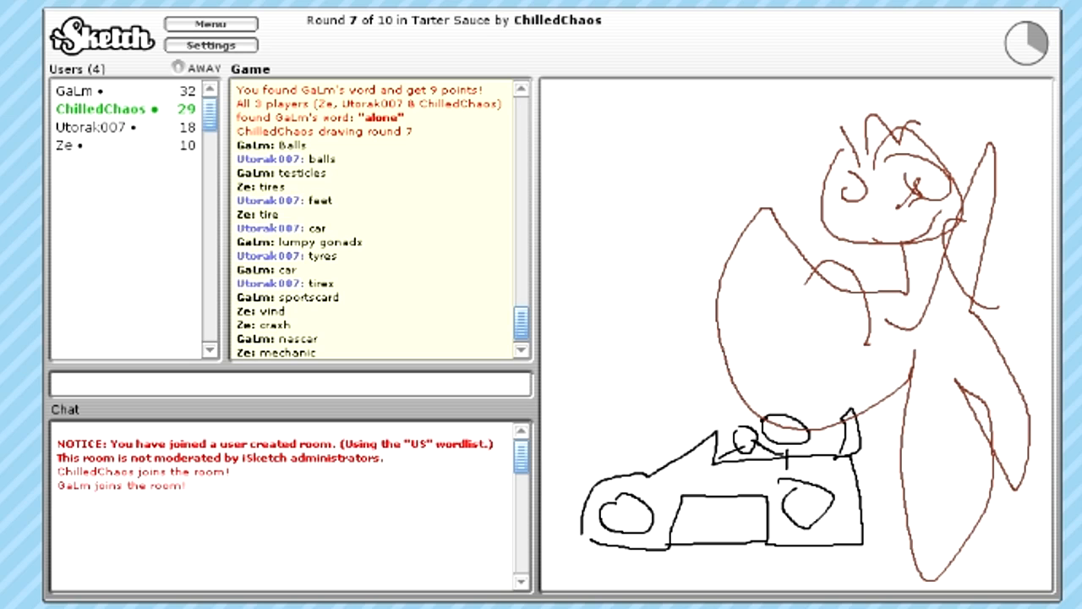
{"action": "left_click", "coordinate": [288, 385]}
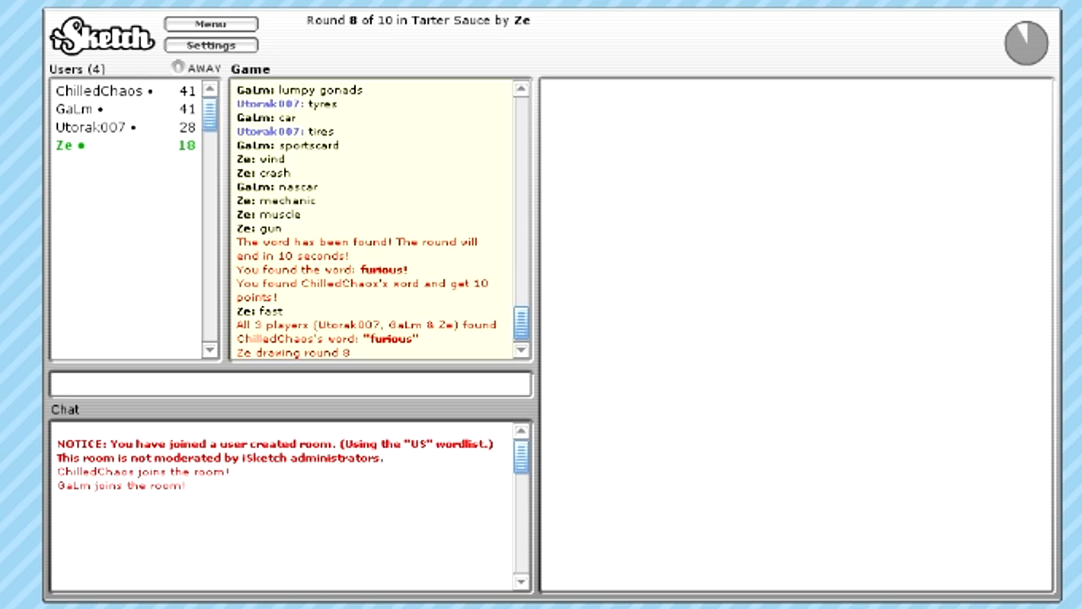
Step: Post 'boring' in the game log while the puzzle-piece round runs out
{"action": "left_click", "coordinate": [288, 384]}
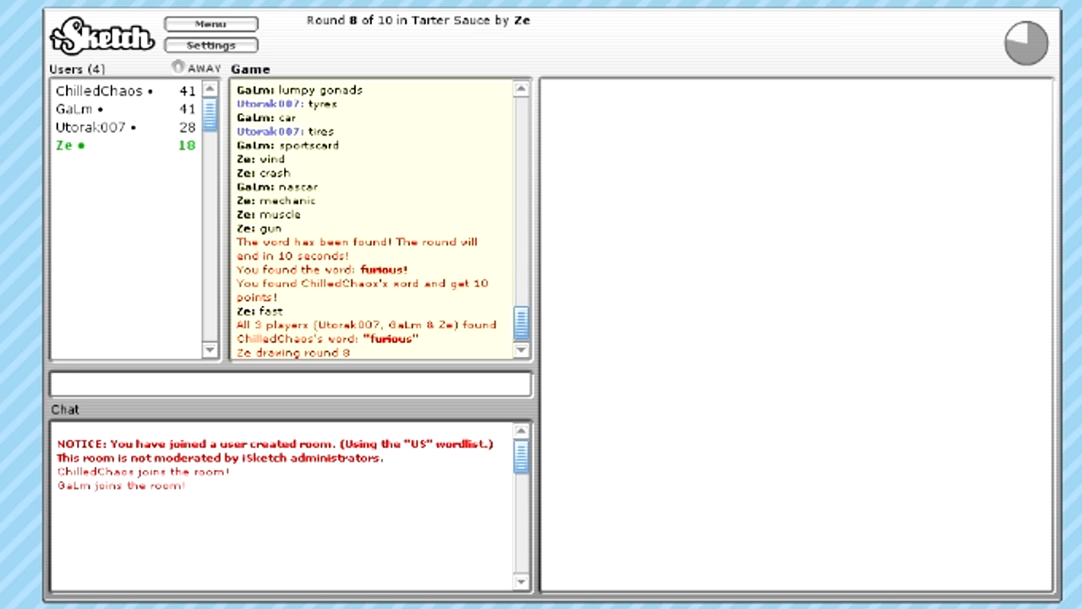
{"action": "left_click_drag", "start_coordinate": [558, 253], "coordinate": [1031, 558]}
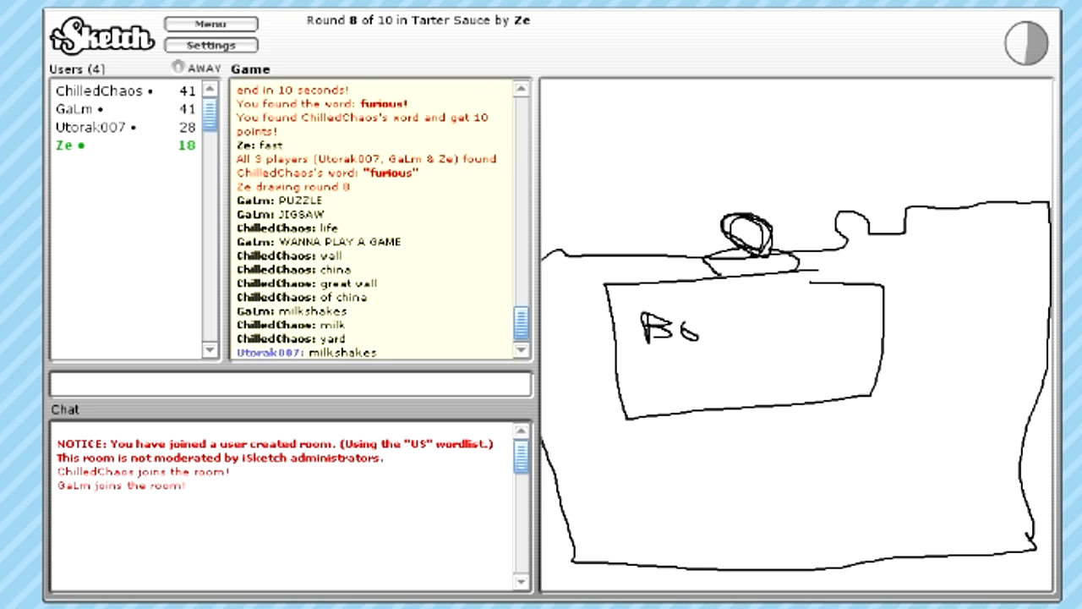
{"action": "type", "text": "boring"}
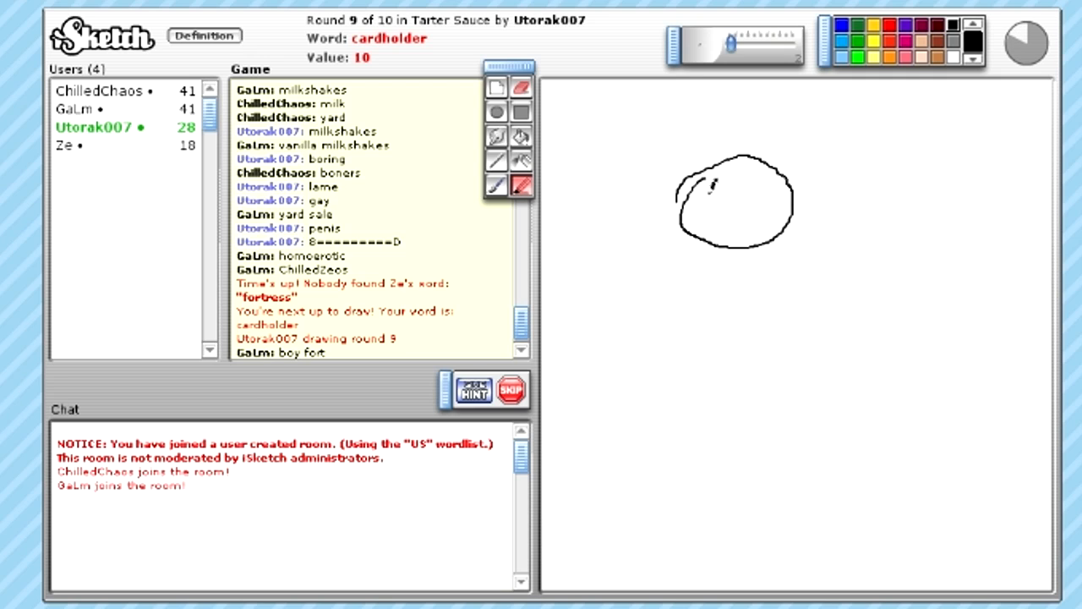
Step: Draw a bespectacled figure at a table holding cards to convey 'cardholder'
{"action": "left_click_drag", "start_coordinate": [722, 190], "coordinate": [757, 199]}
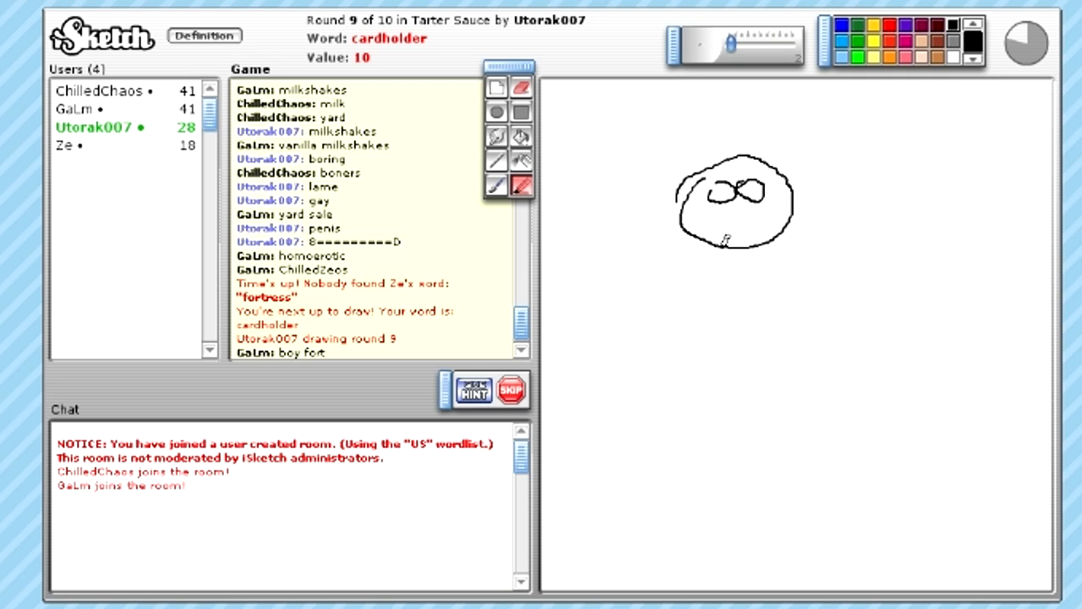
{"action": "left_click_drag", "start_coordinate": [744, 245], "coordinate": [732, 381]}
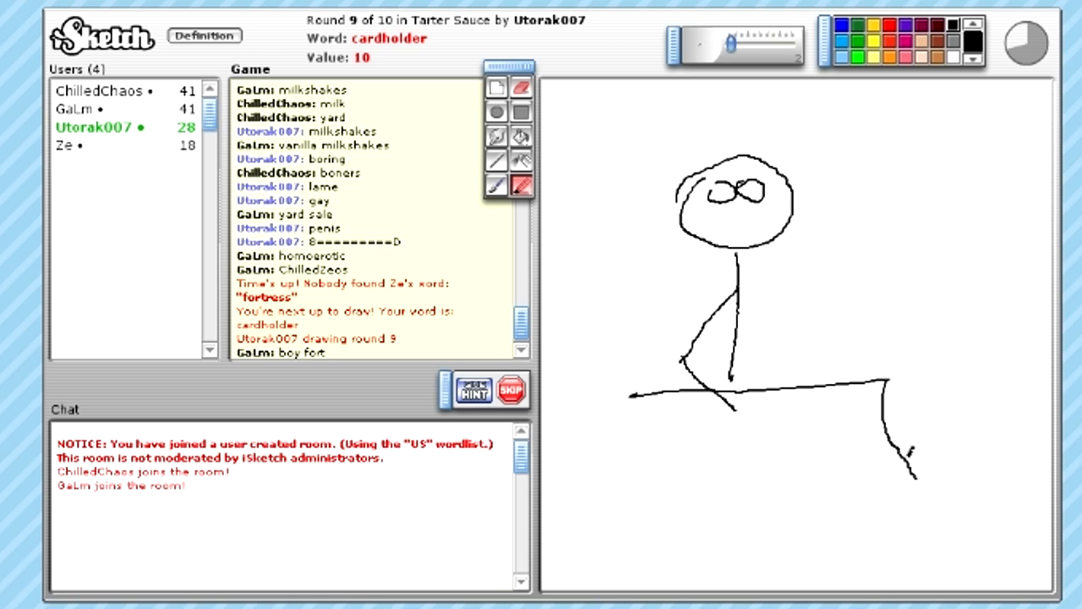
{"action": "left_click_drag", "start_coordinate": [629, 397], "coordinate": [925, 503]}
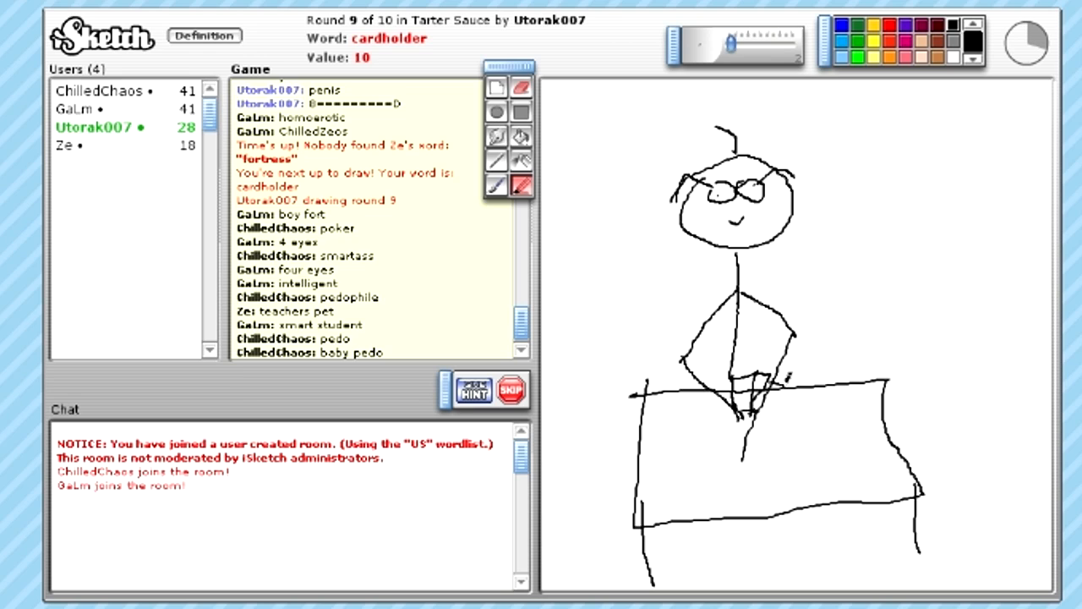
{"action": "left_click_drag", "start_coordinate": [744, 397], "coordinate": [795, 389]}
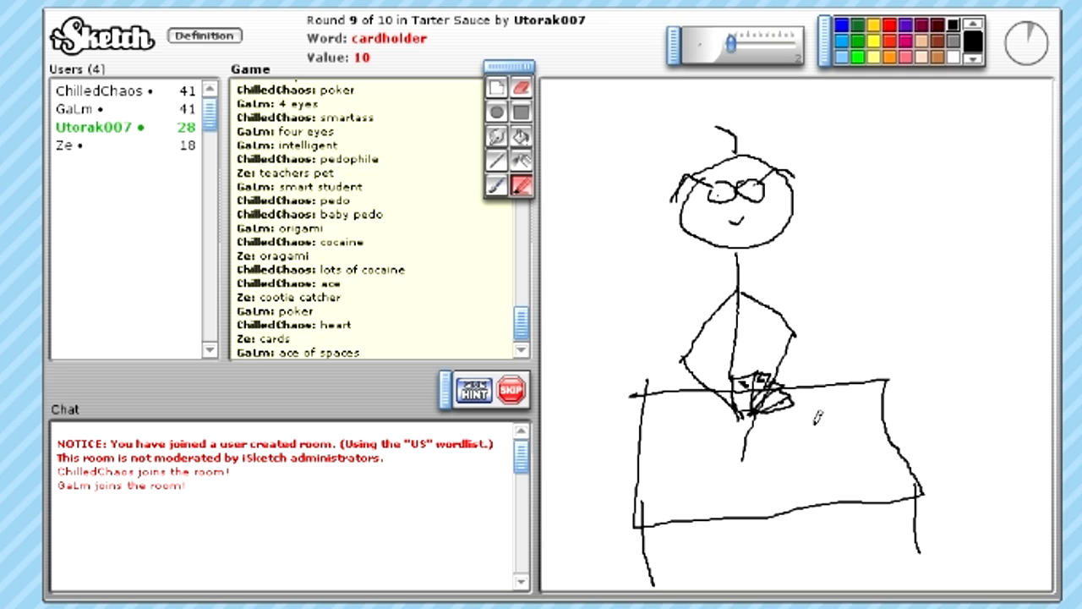
{"action": "left_click_drag", "start_coordinate": [760, 380], "coordinate": [837, 317]}
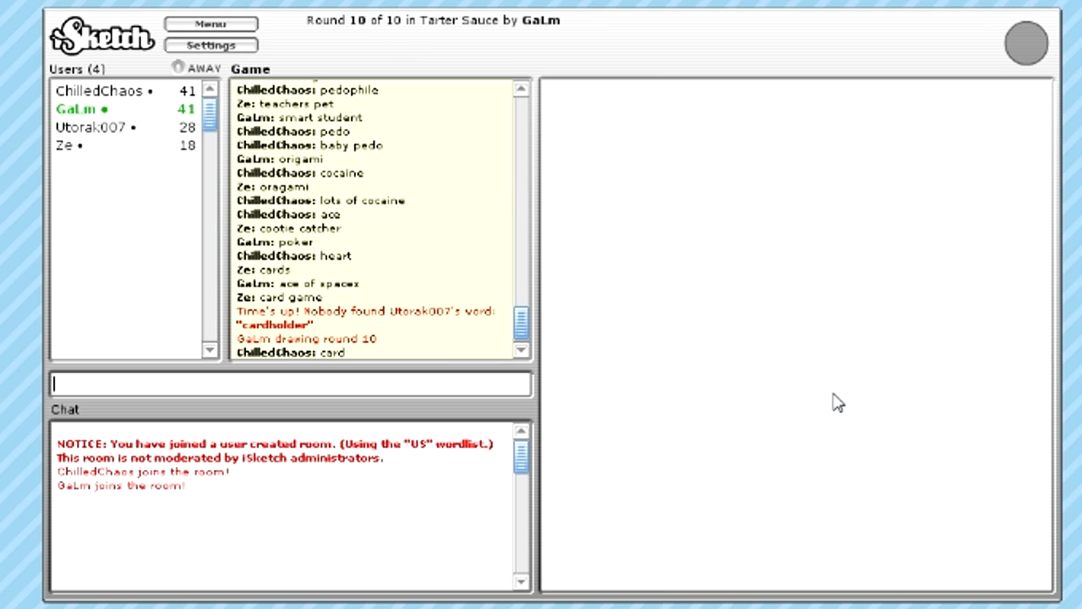
{"action": "mouse_move", "coordinate": [807, 361]}
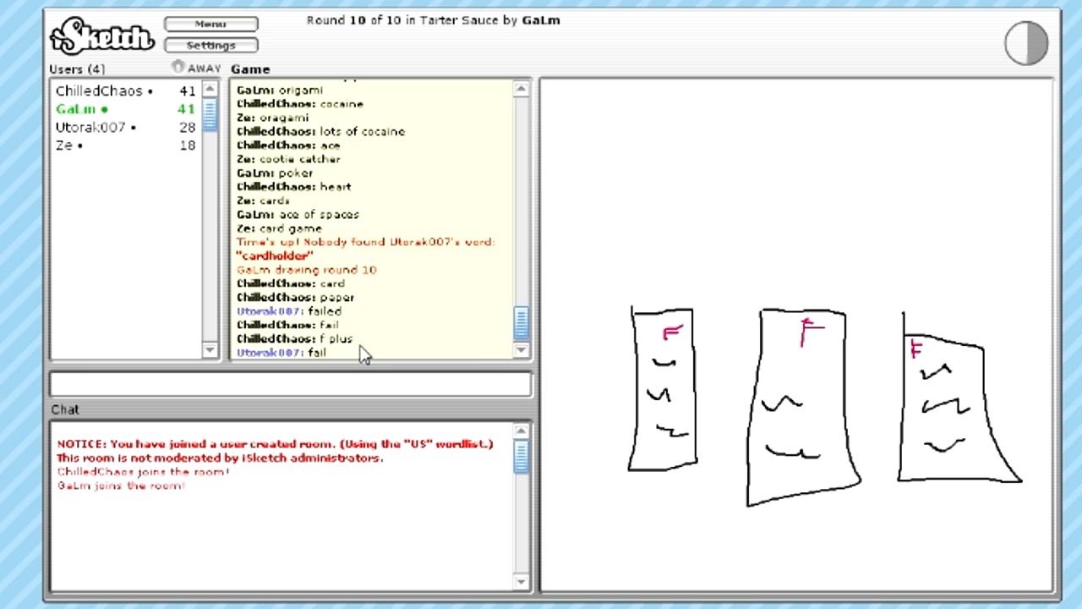
Step: Enter guesses such as 'marks' and 'good' for the marked-papers drawing
{"action": "type", "text": "mar"}
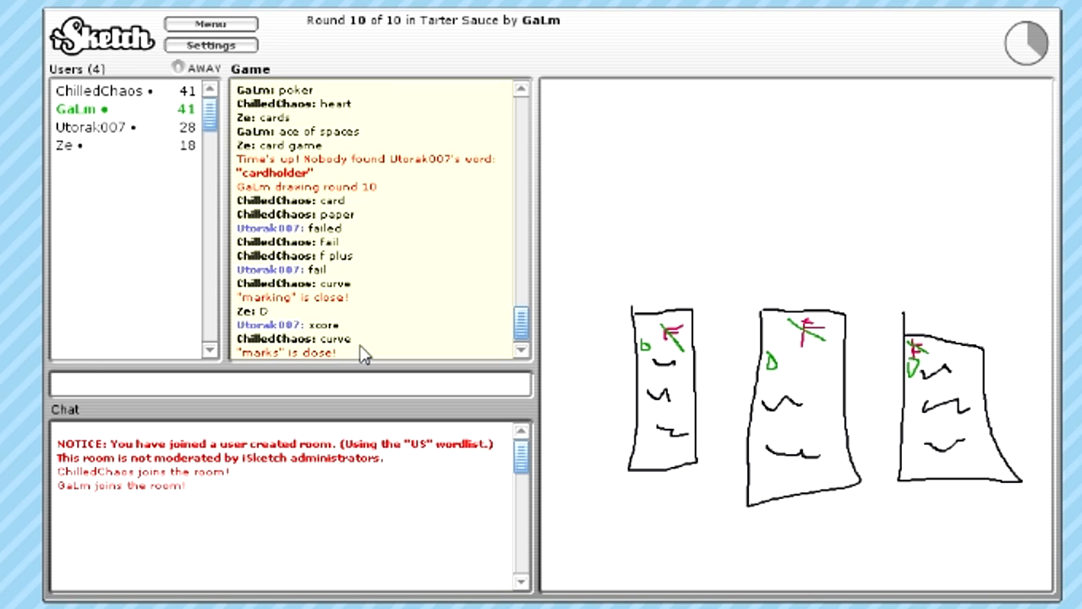
{"action": "type", "text": "good"}
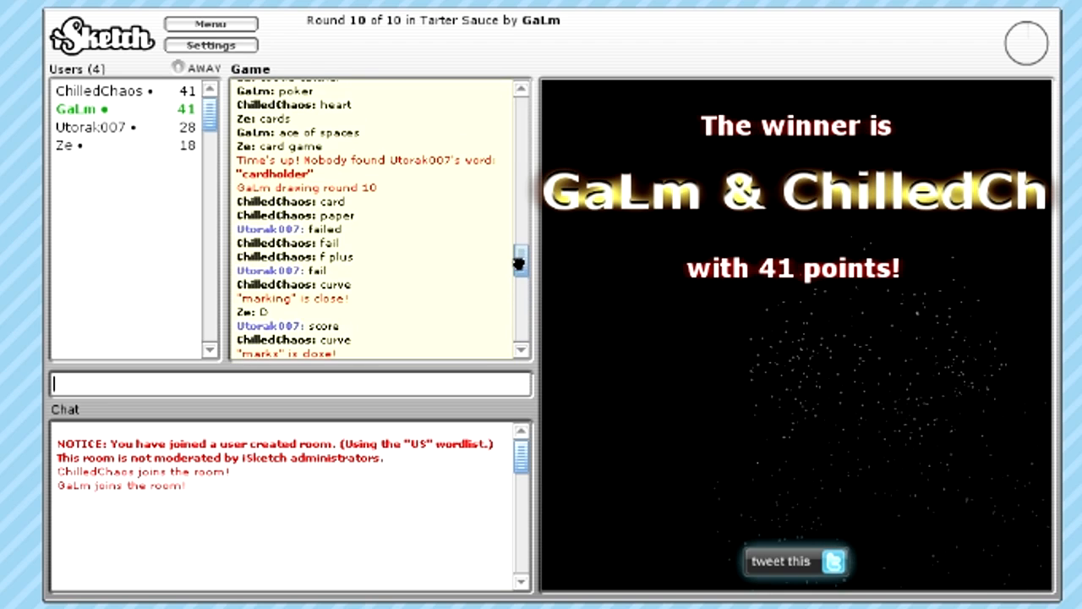
Step: Scroll the chat while GaLm and ChilledChaos win and a new game begins
{"action": "scroll", "scroll_direction": "down", "scroll_amount": 3}
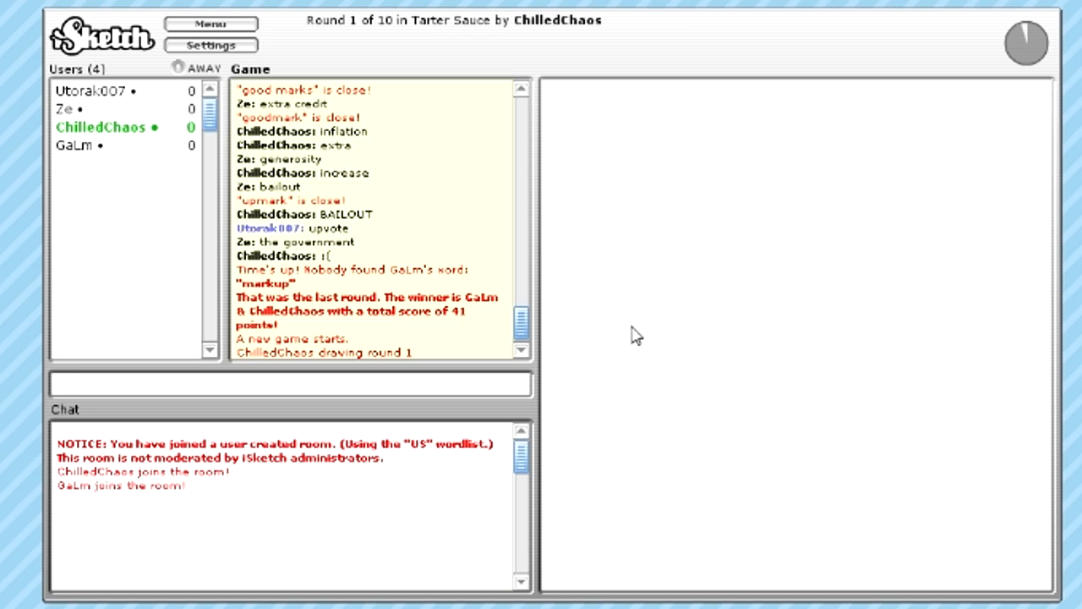
{"action": "mouse_move", "coordinate": [404, 348]}
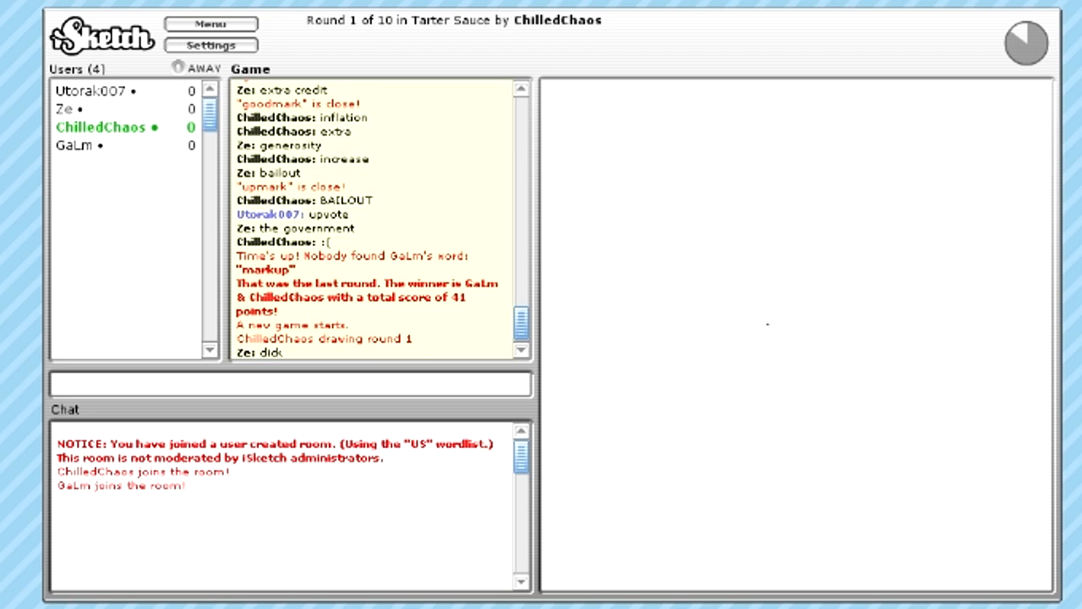
{"action": "mouse_move", "coordinate": [387, 373]}
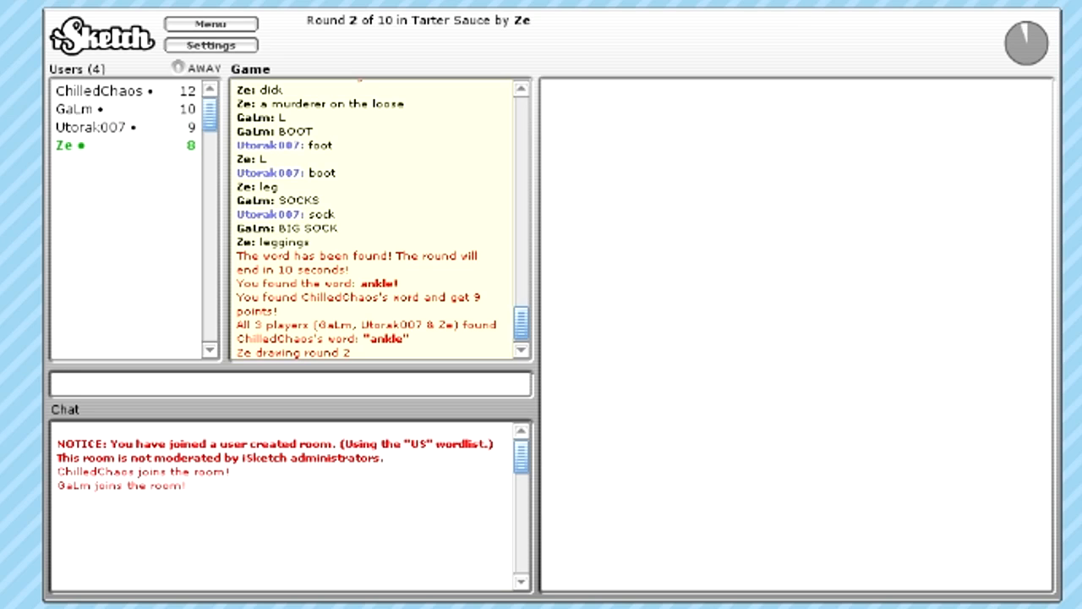
Step: Guess turntable, dj, vinyl and diskjockey for Ze's figure-at-turntables drawing
{"action": "left_click", "coordinate": [287, 382]}
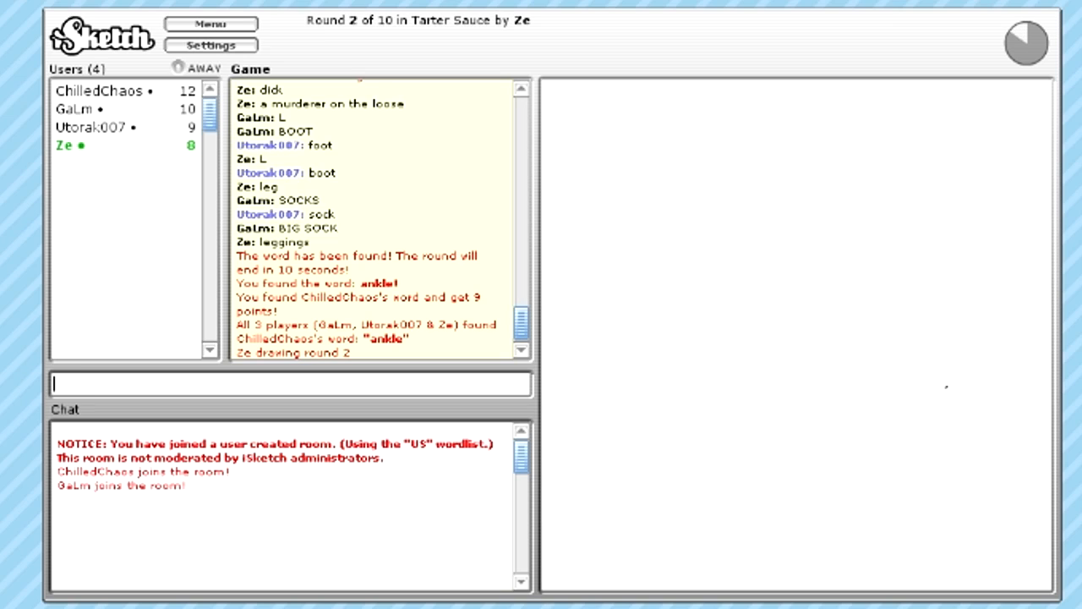
{"action": "left_click_drag", "start_coordinate": [854, 448], "coordinate": [959, 355]}
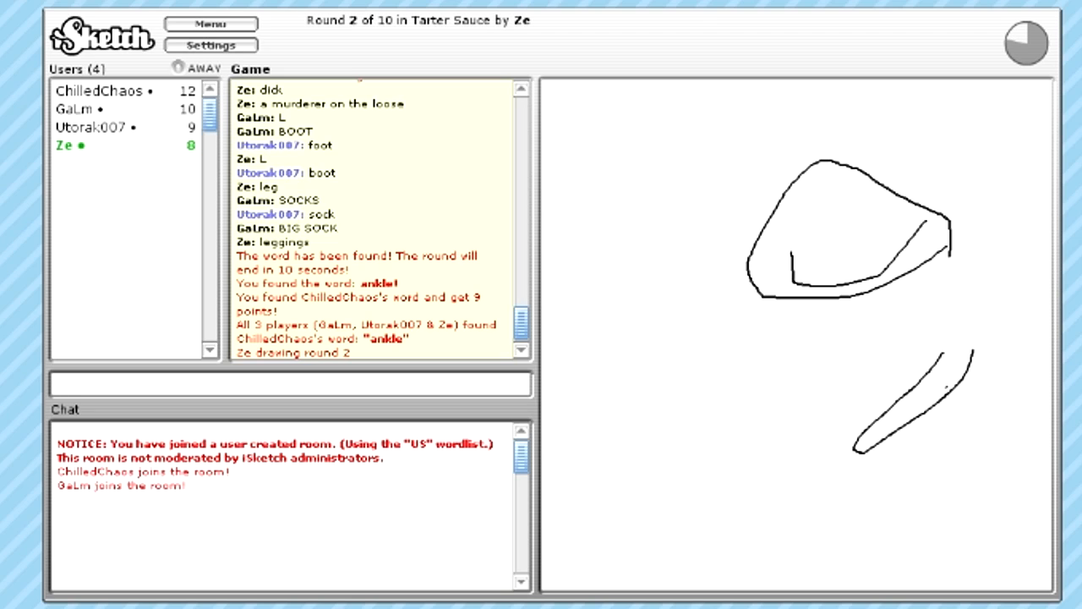
{"action": "type", "text": "p"}
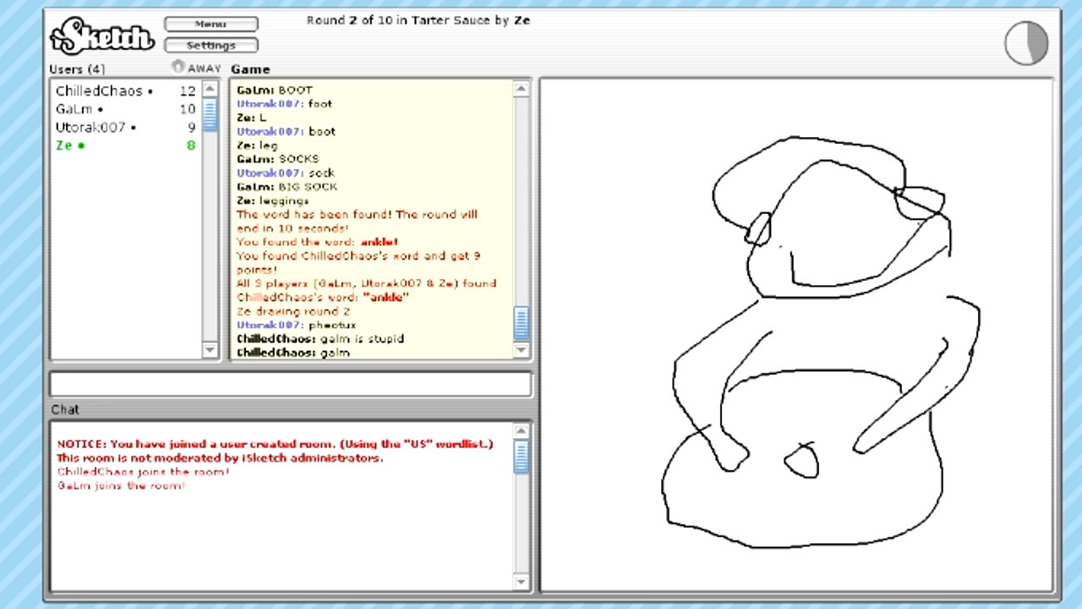
{"action": "type", "text": "t"}
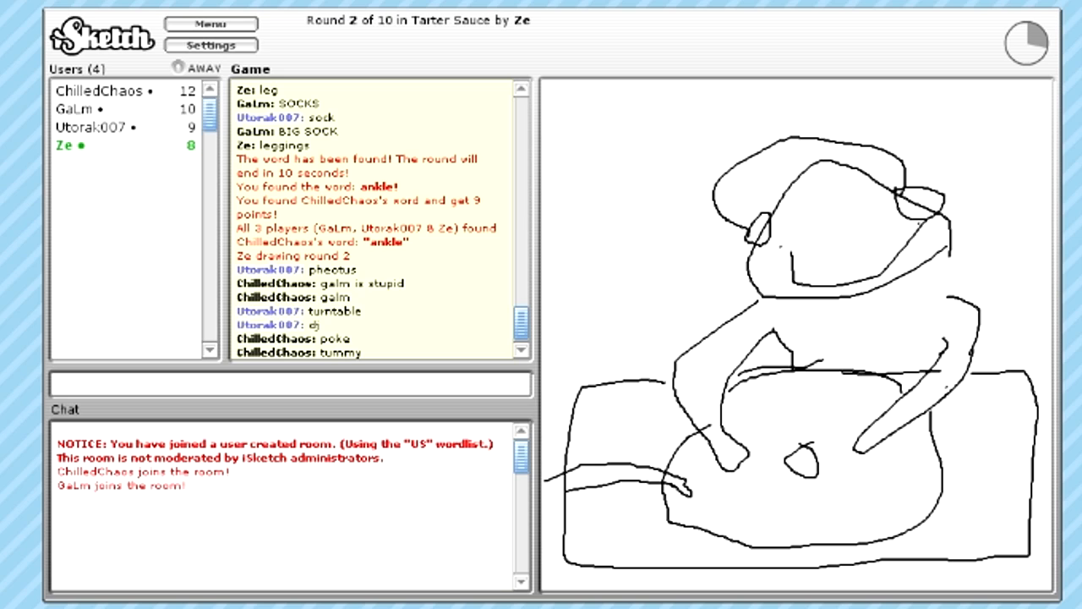
{"action": "type", "text": "viynl"}
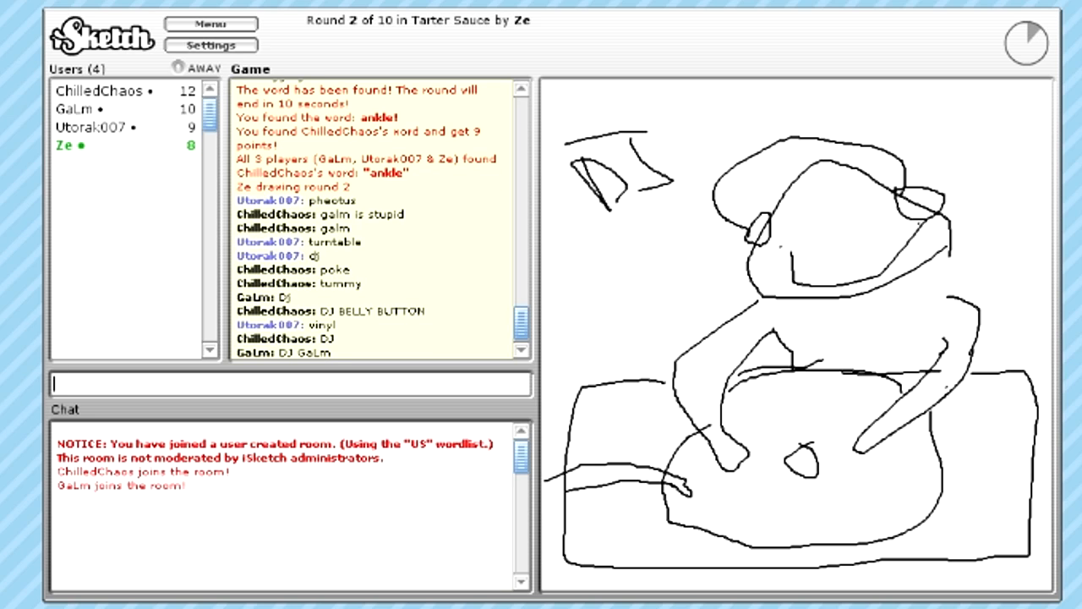
{"action": "type", "text": "tur"}
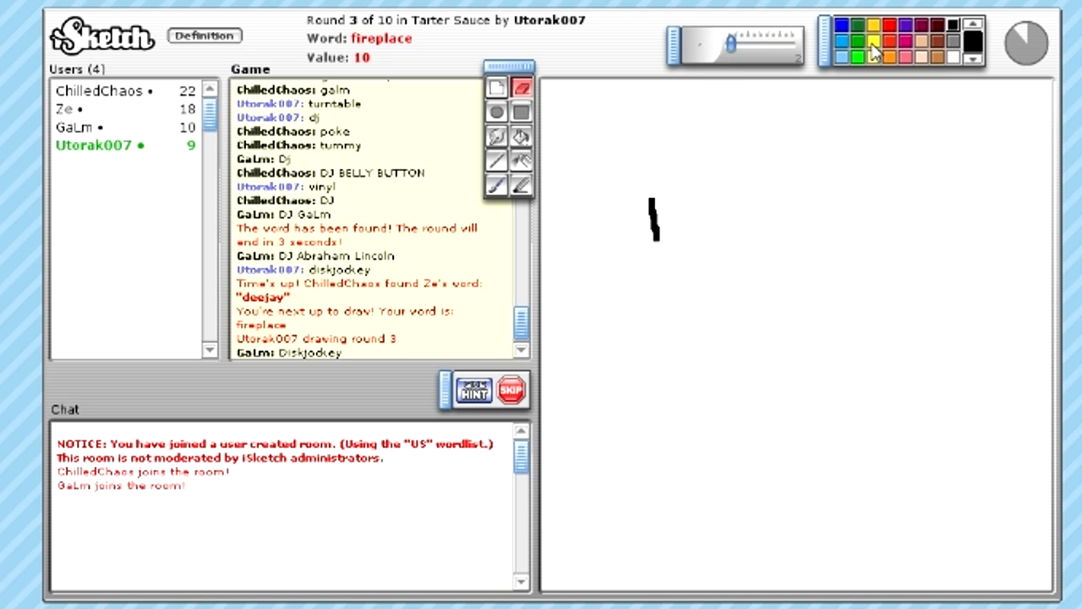
{"action": "mouse_move", "coordinate": [949, 47]}
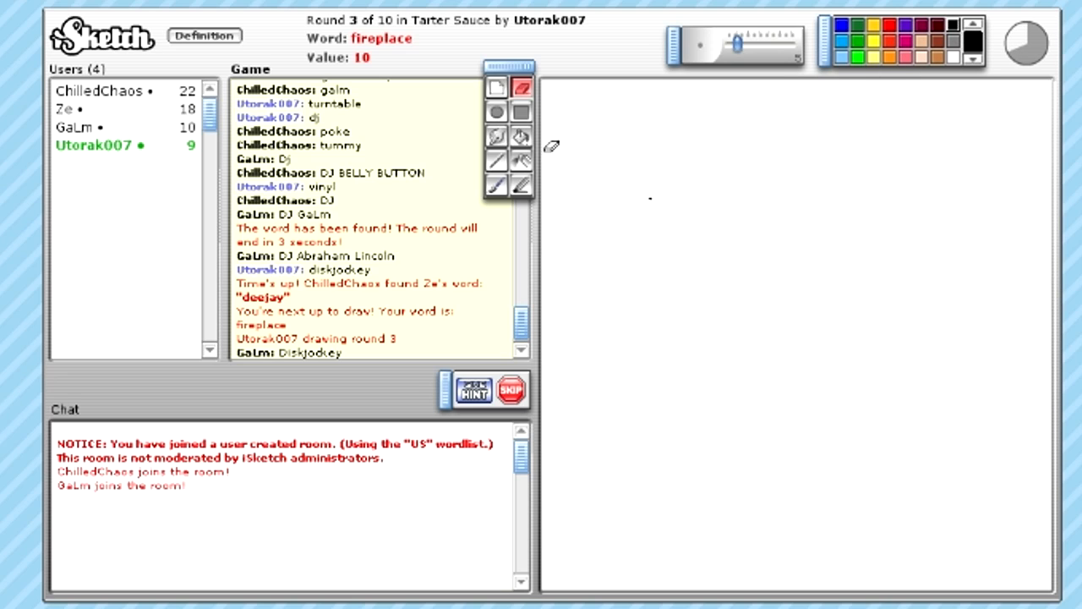
Step: Draw the arched fireplace opening and add the hearth lines beneath it
{"action": "left_click_drag", "start_coordinate": [638, 444], "coordinate": [732, 440]}
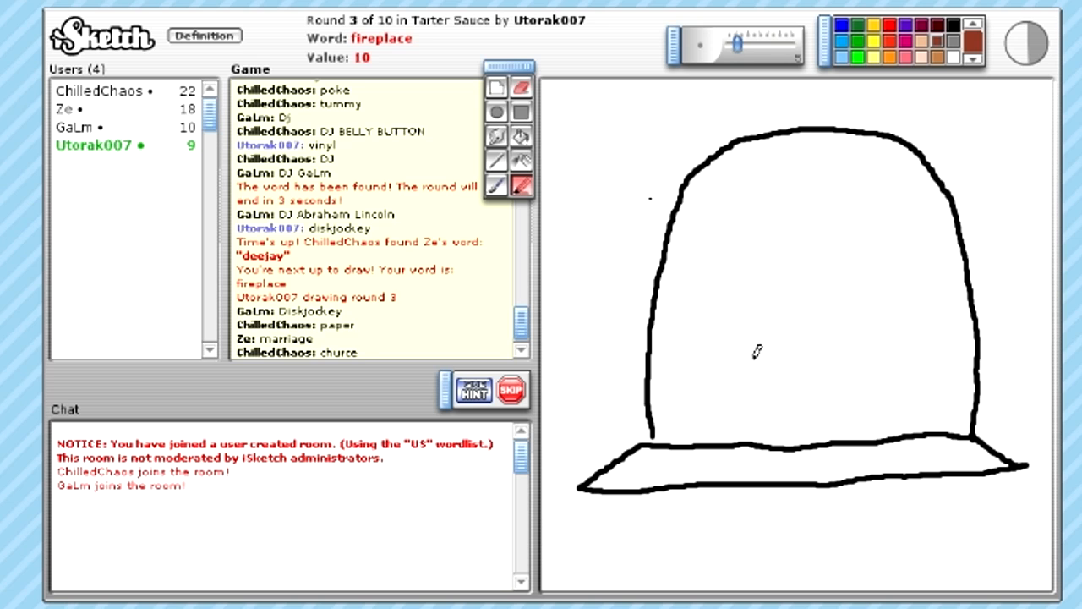
{"action": "left_click_drag", "start_coordinate": [702, 389], "coordinate": [921, 405]}
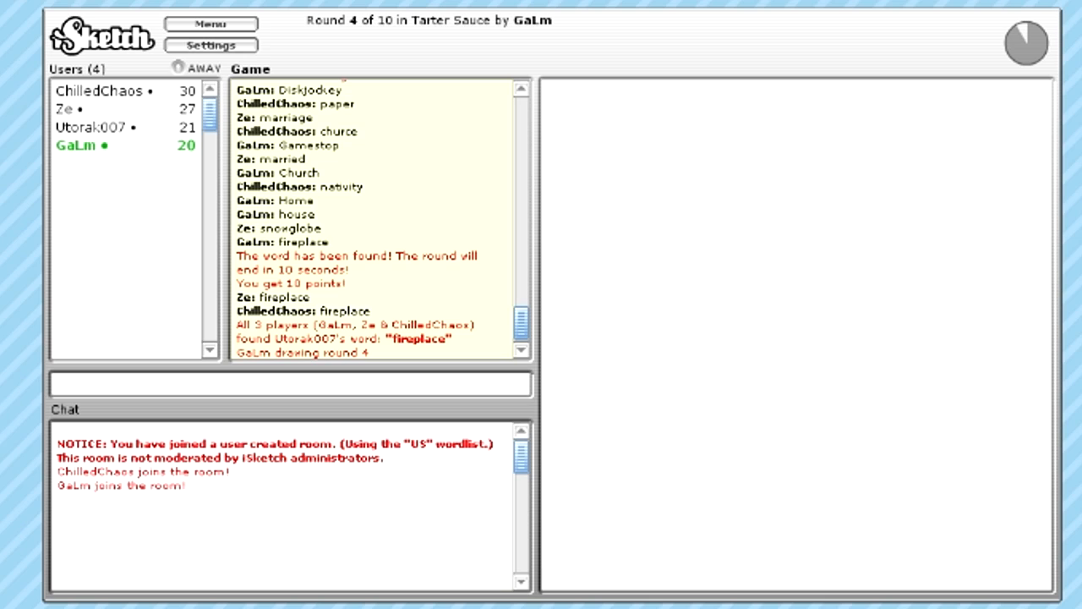
Step: Guess skyscraper and burn for GaLm's coal-plant drawing
{"action": "left_click_drag", "start_coordinate": [672, 305], "coordinate": [638, 494]}
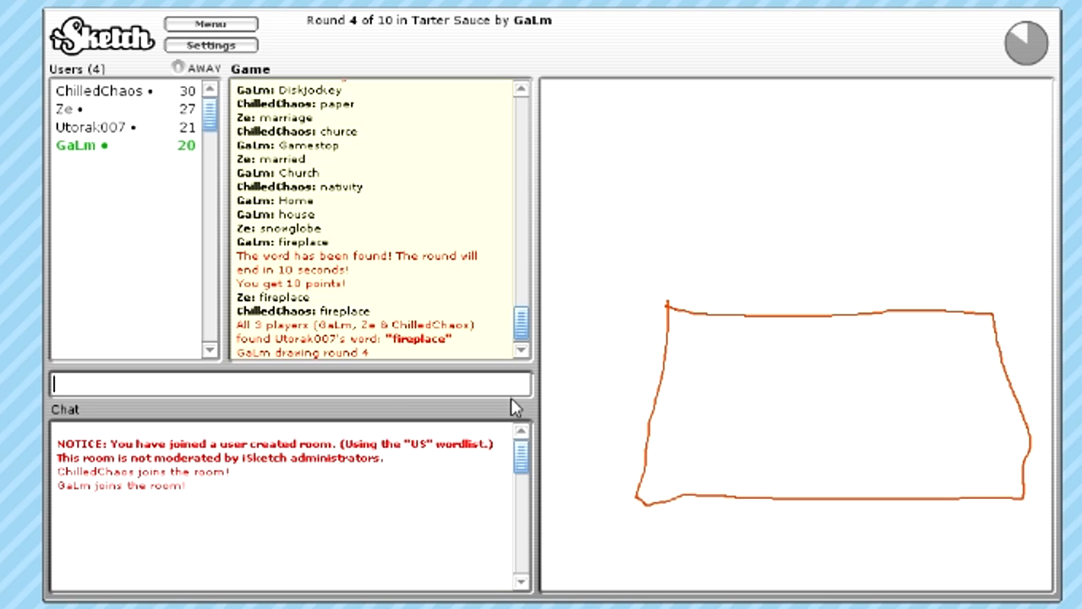
{"action": "type", "text": "skys"}
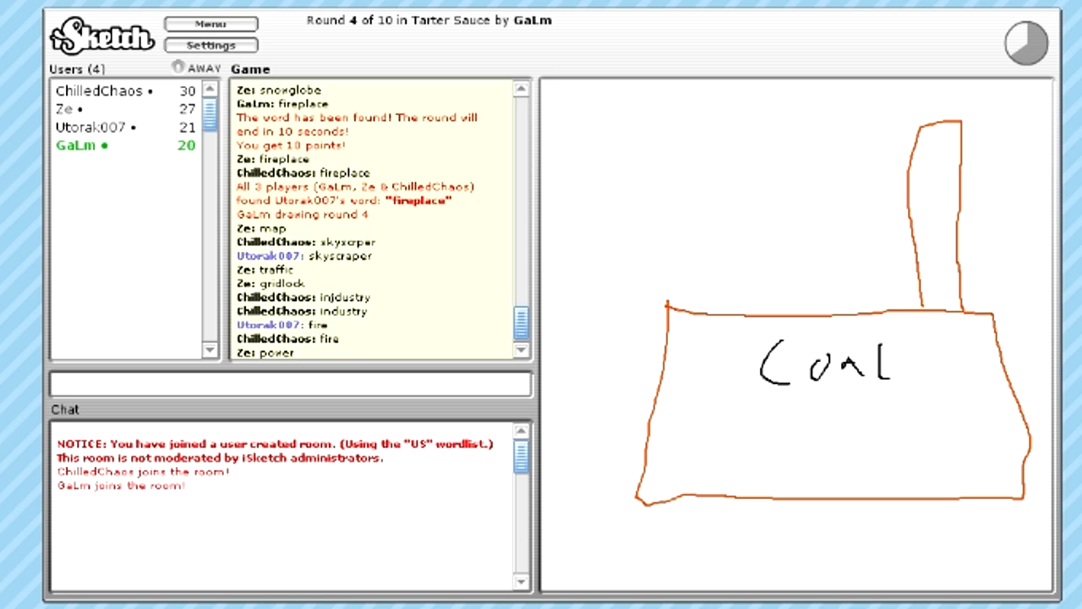
{"action": "type", "text": "bu"}
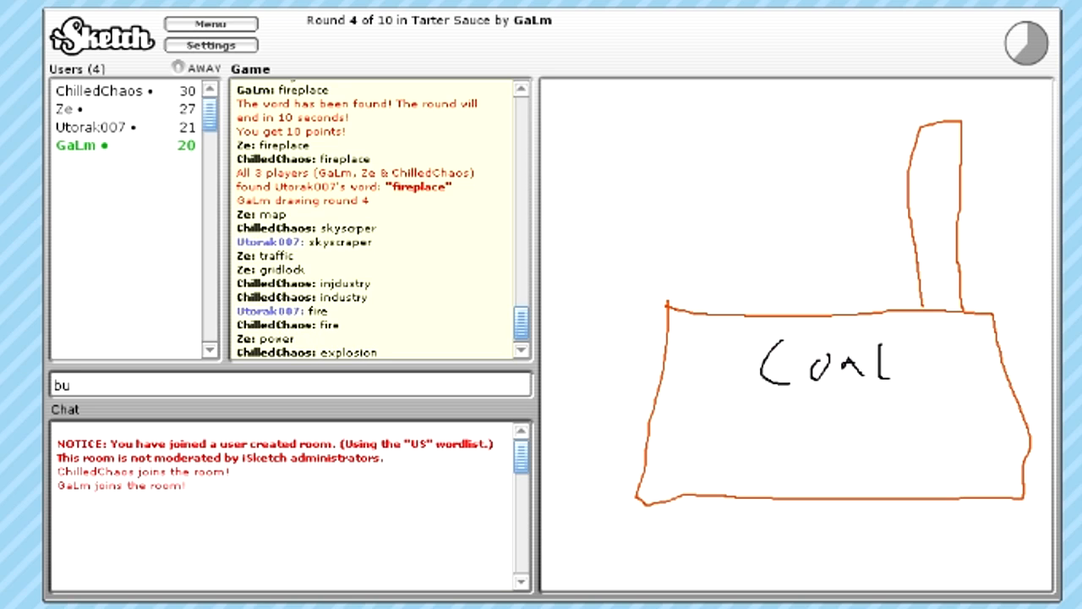
{"action": "key", "text": "Enter"}
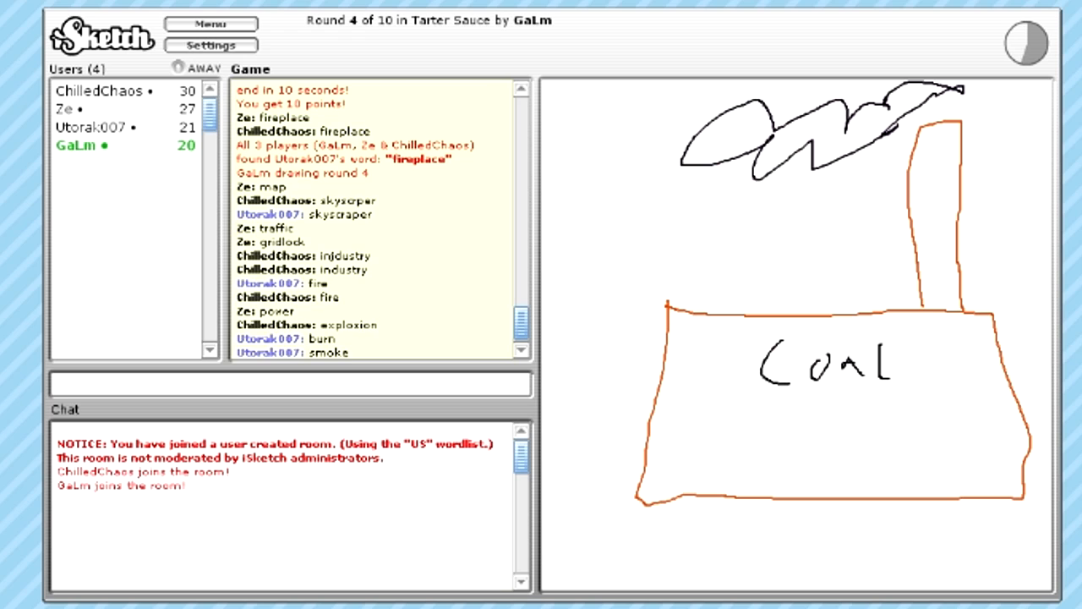
Step: Try pollution, air pollution and smog guesses, with pollution reported as close
{"action": "type", "text": "pollutio"}
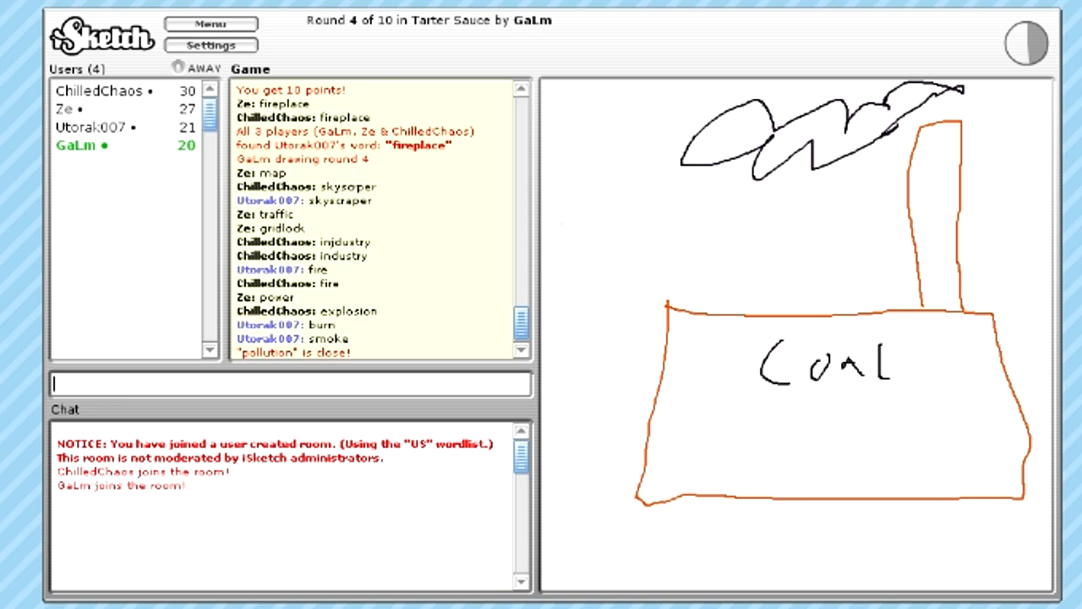
{"action": "type", "text": "airpoll"}
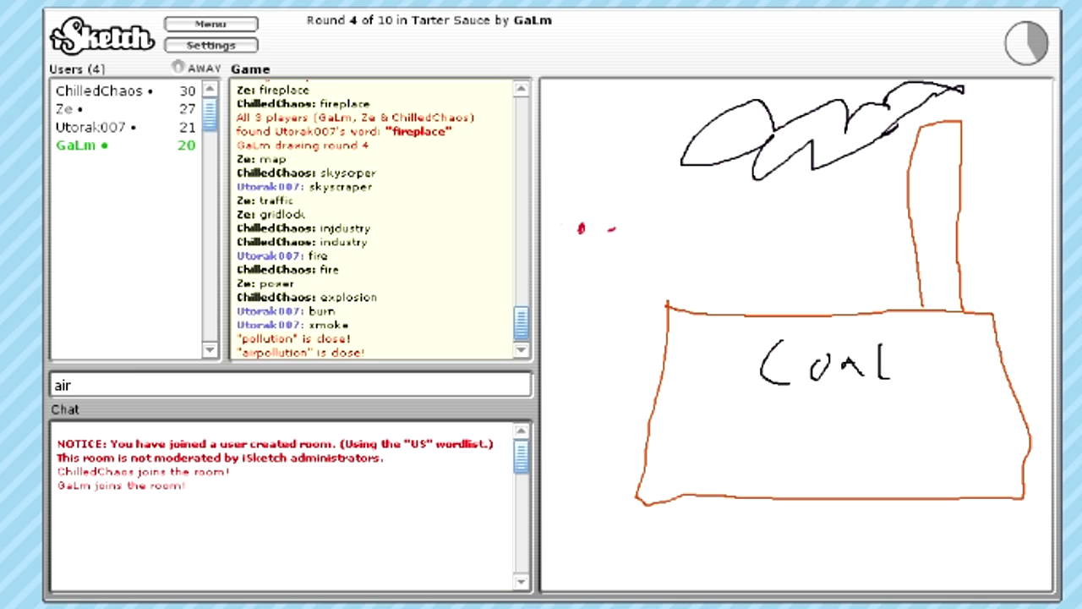
{"action": "type", "text": "pollut"}
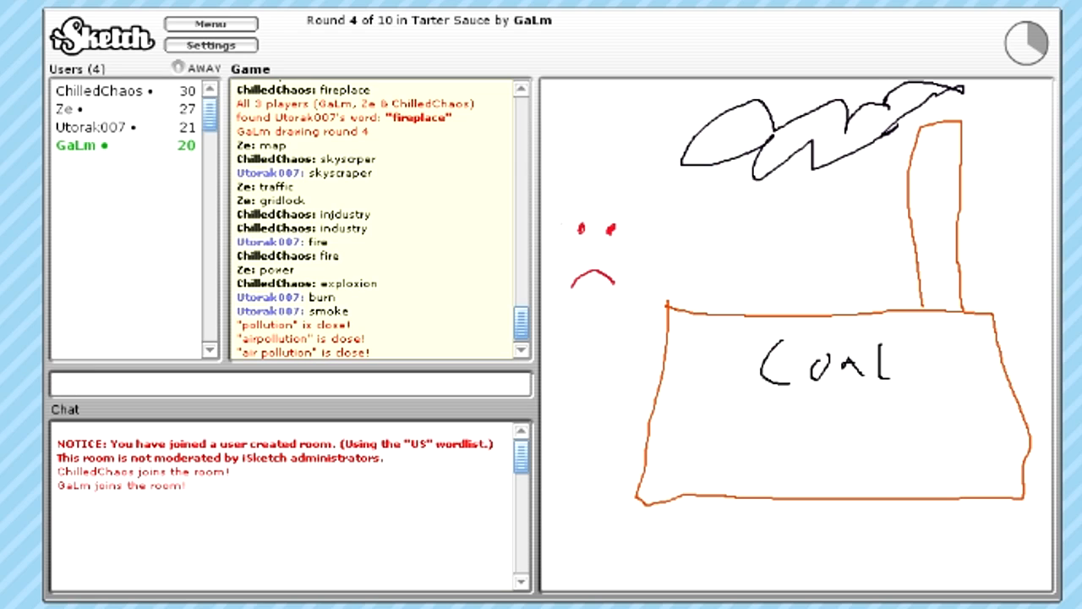
{"action": "type", "text": "sm"}
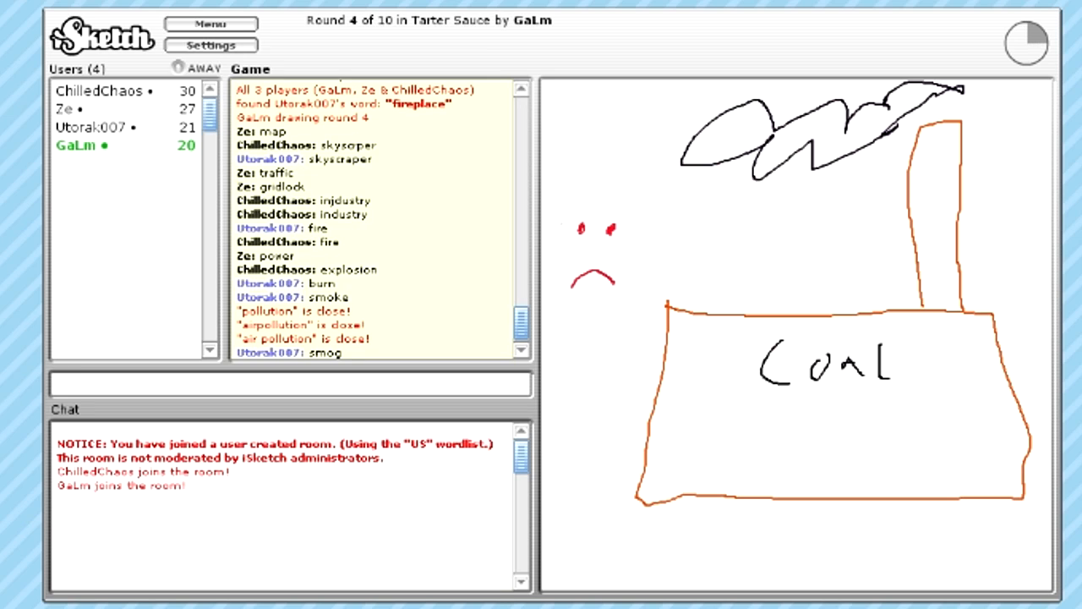
{"action": "left_click", "coordinate": [288, 384]}
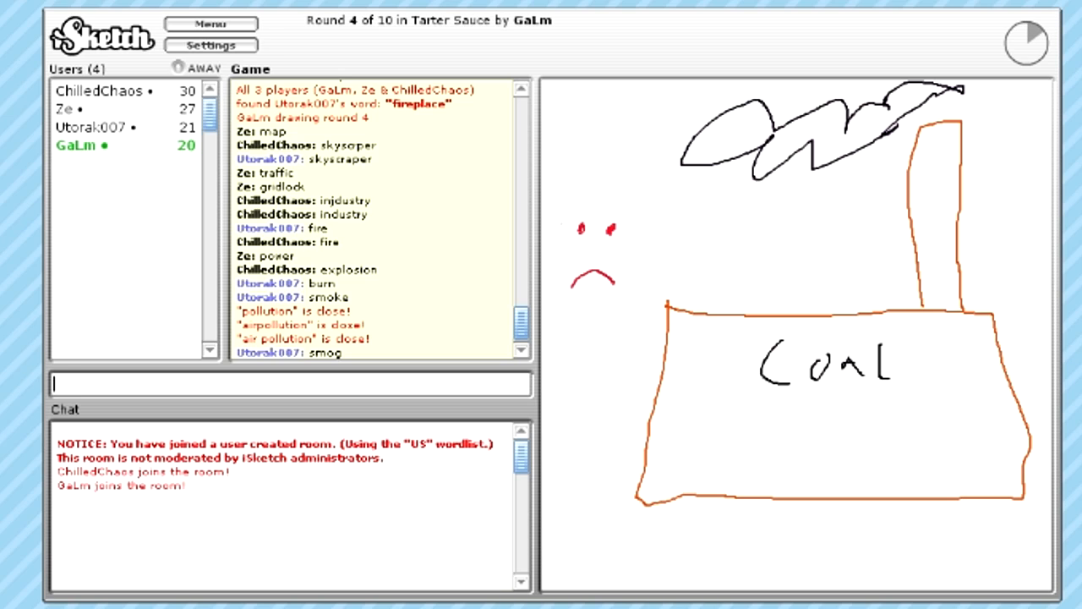
{"action": "type", "text": "pollut"}
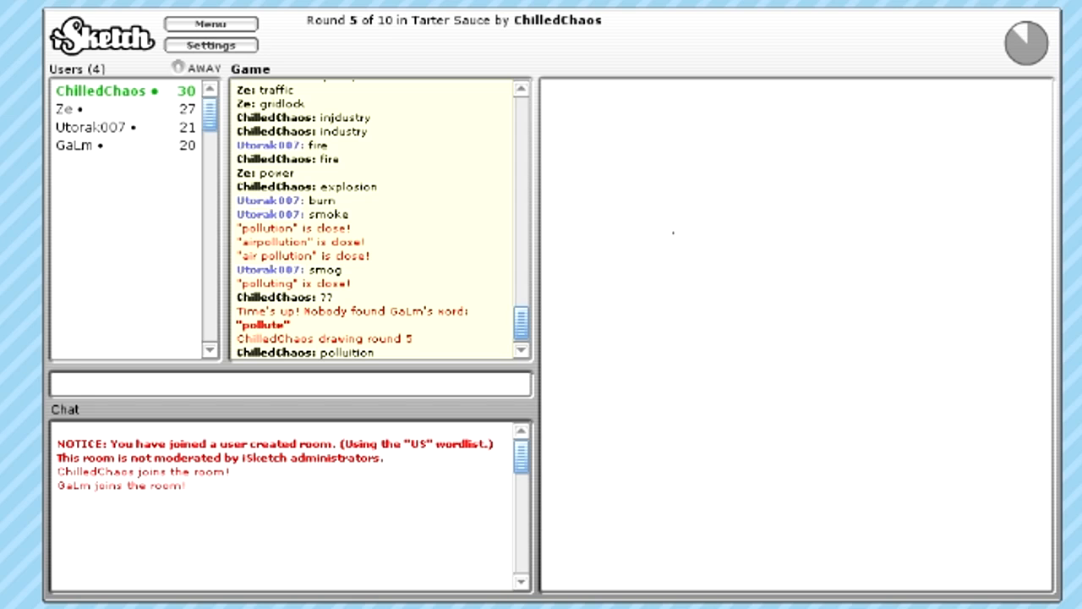
Step: Guess 'hunter' and 'hunting' for ChilledChaos's figure-and-deer sketch, then start typing 'deer h'
{"action": "left_click", "coordinate": [287, 383]}
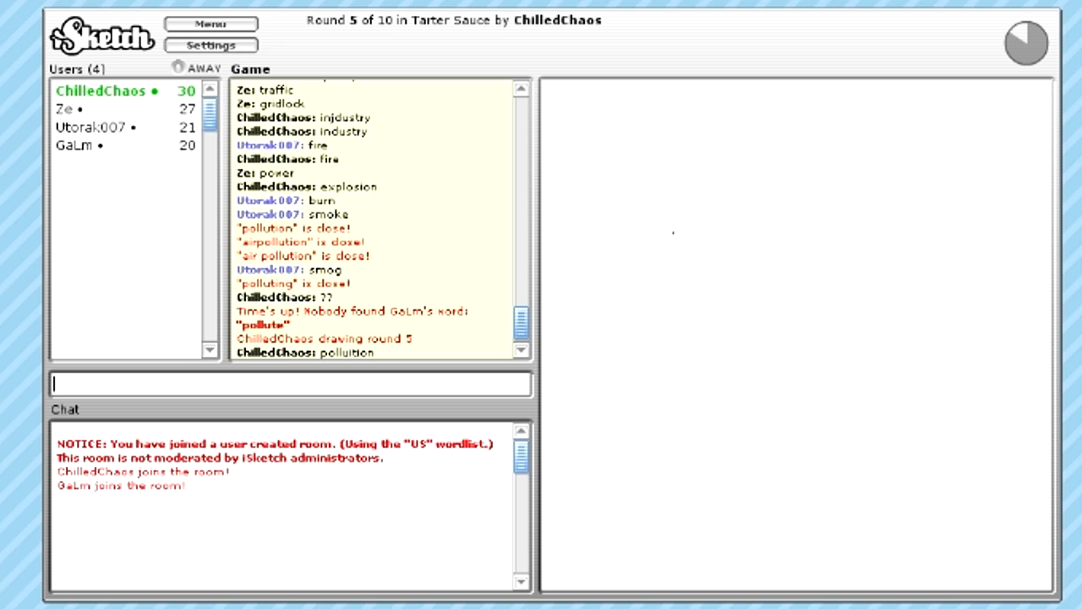
{"action": "left_click_drag", "start_coordinate": [582, 359], "coordinate": [587, 389]}
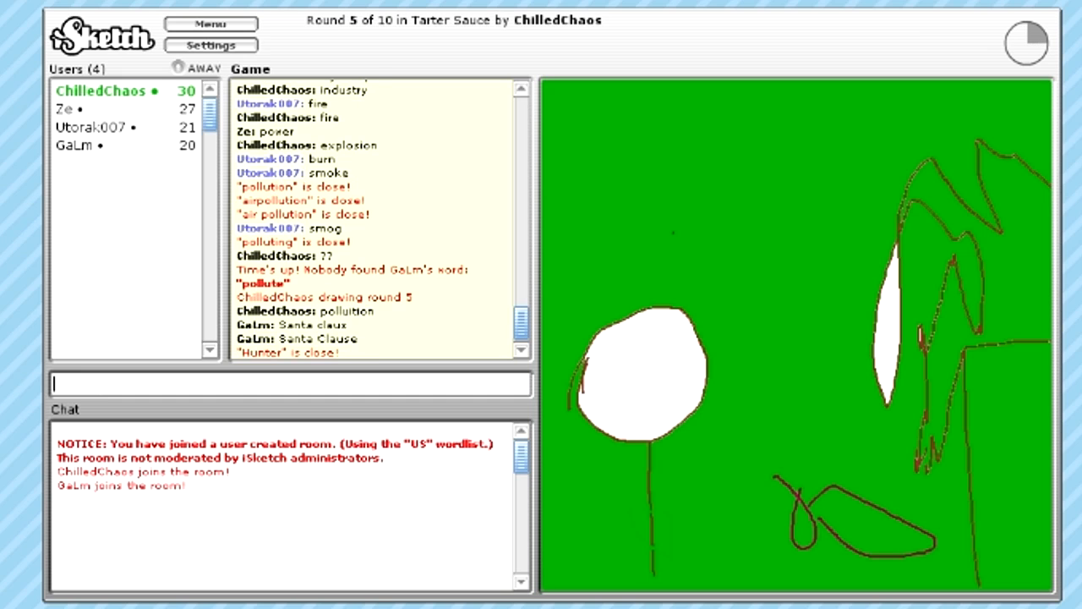
{"action": "type", "text": "h"}
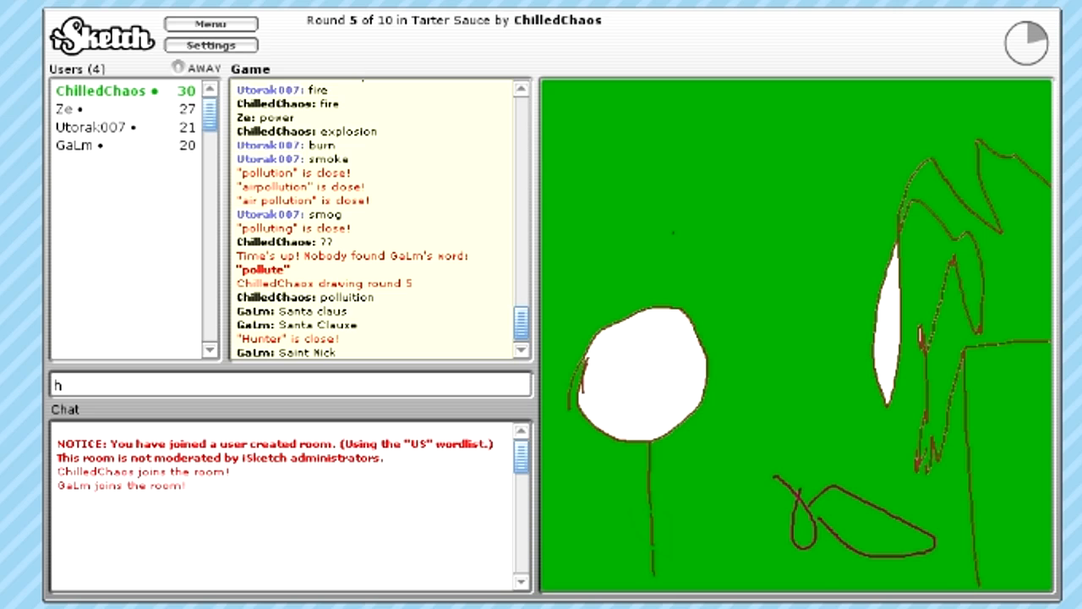
{"action": "type", "text": "unt"}
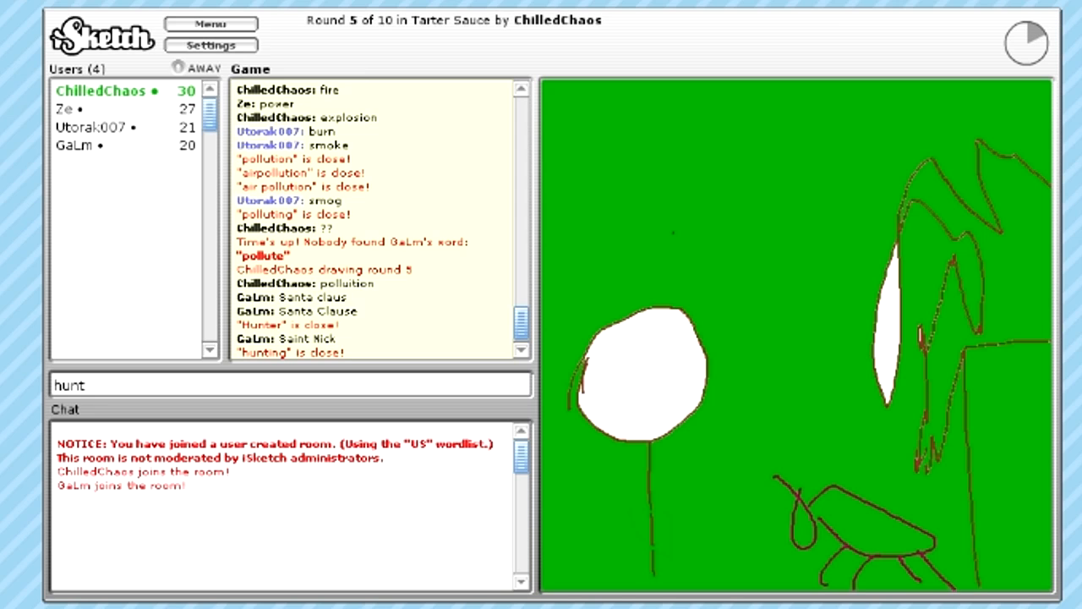
{"action": "type", "text": "deer h"}
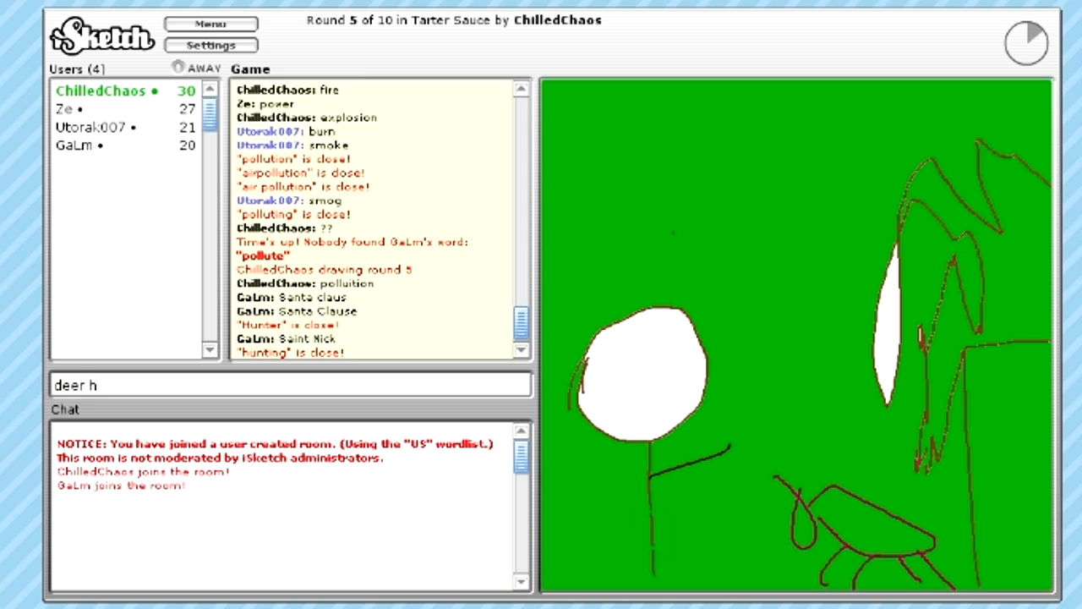